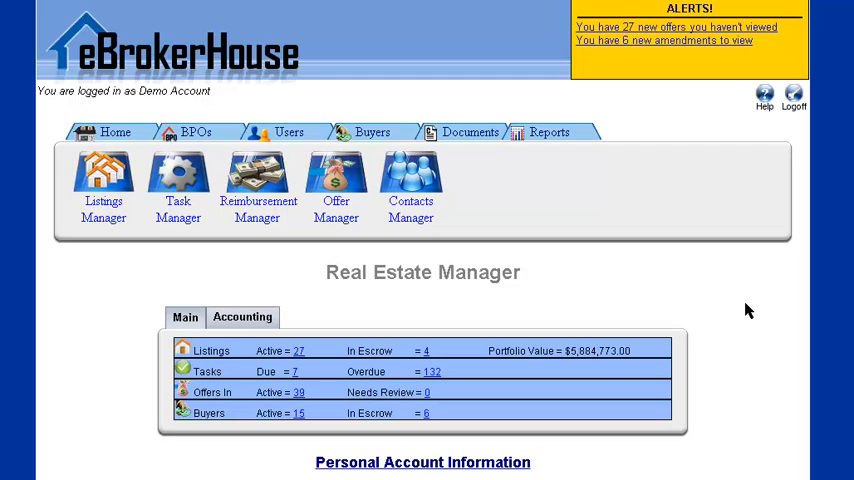
mouse_move(116, 132)
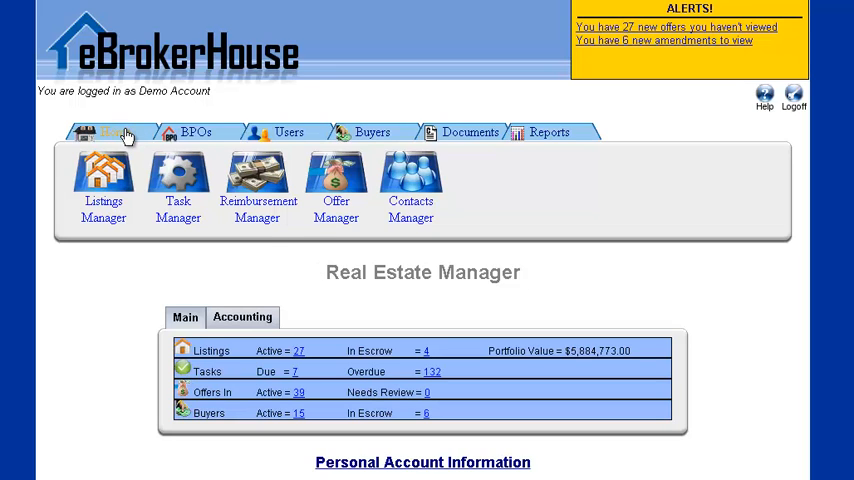
mouse_move(116, 132)
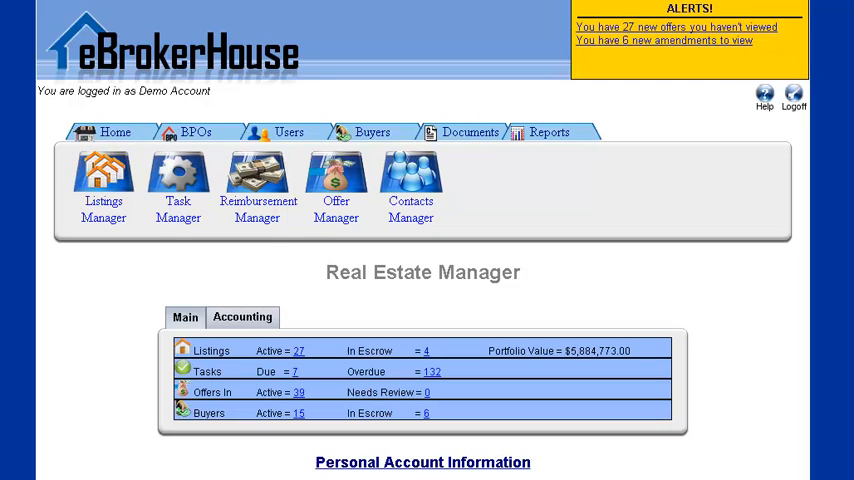
- Go to Account Settings under Personal Account Information
scroll("down", 3)
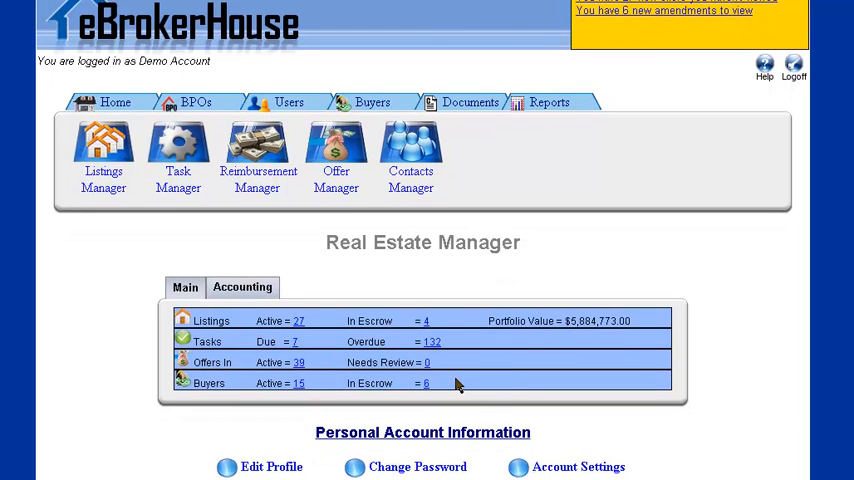
mouse_move(552, 470)
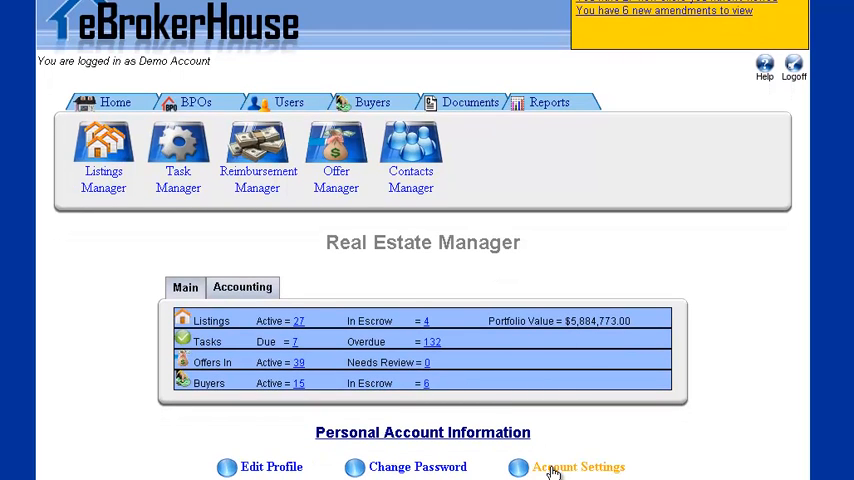
left_click(578, 468)
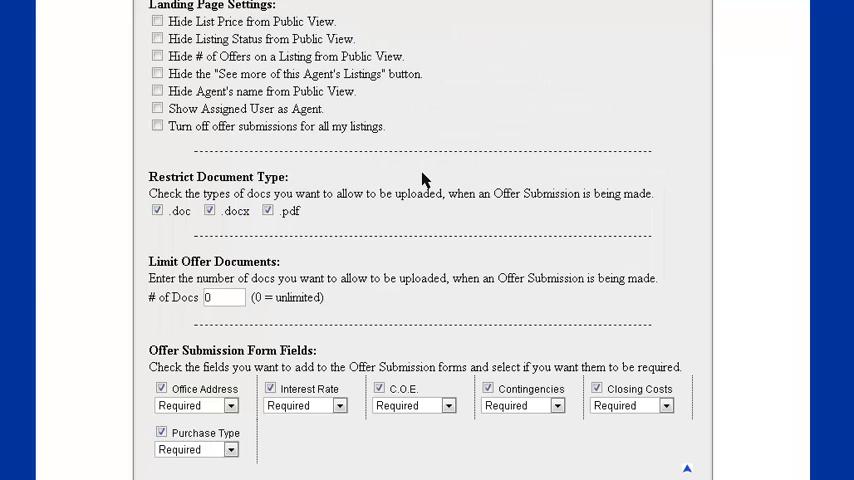
mouse_move(276, 112)
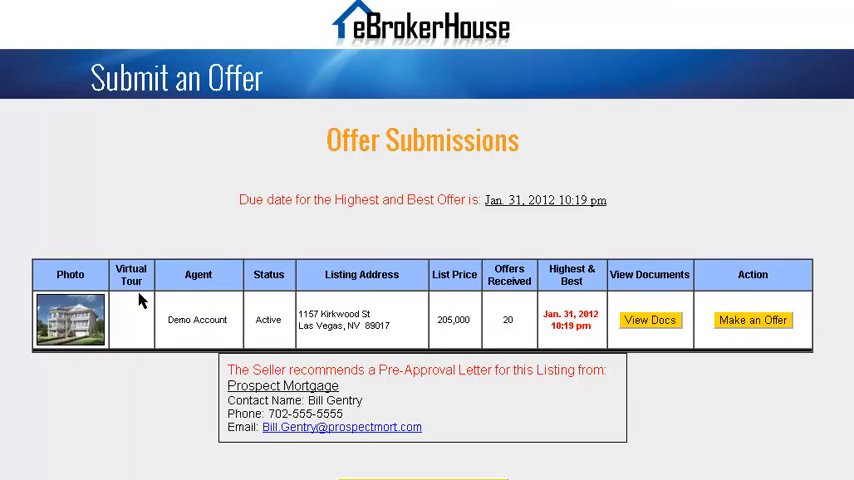
mouse_move(228, 322)
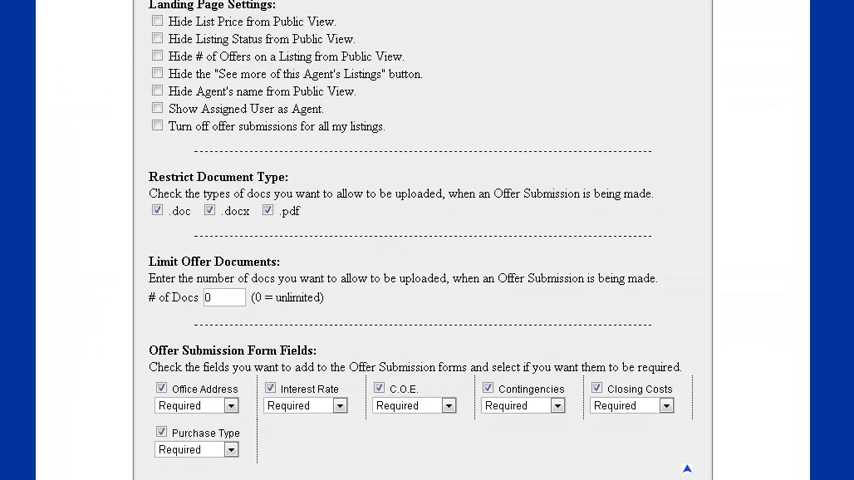
mouse_move(170, 36)
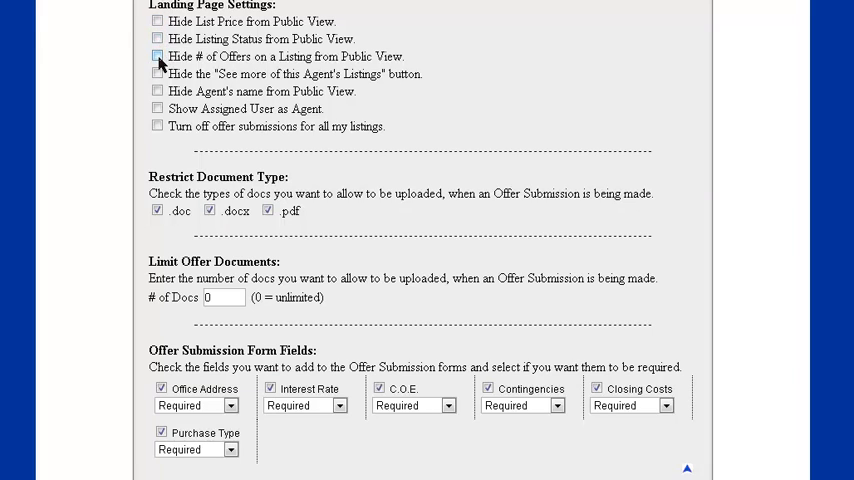
left_click(156, 56)
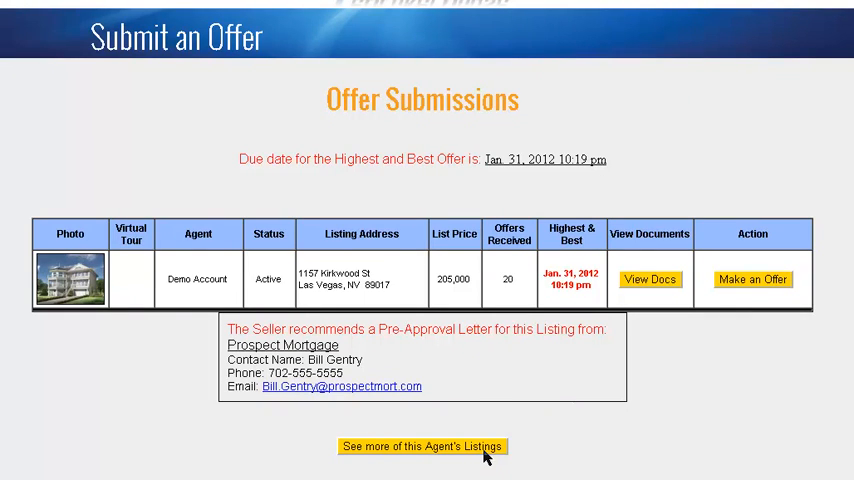
mouse_move(450, 228)
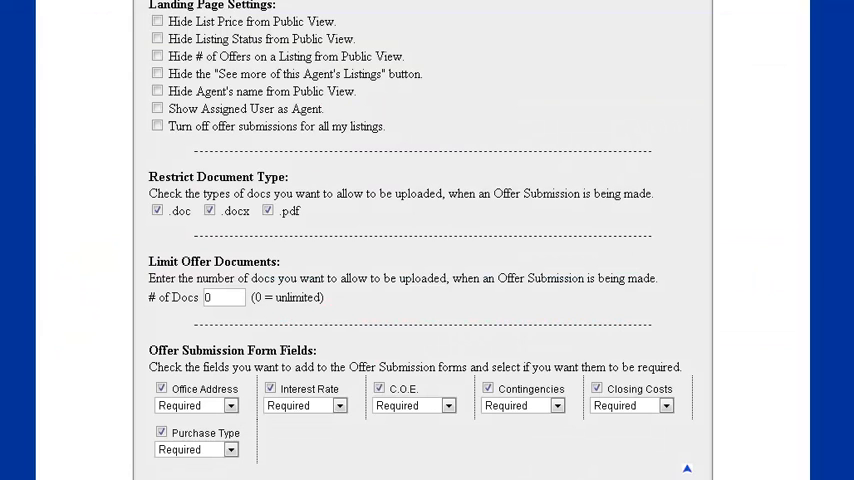
mouse_move(170, 88)
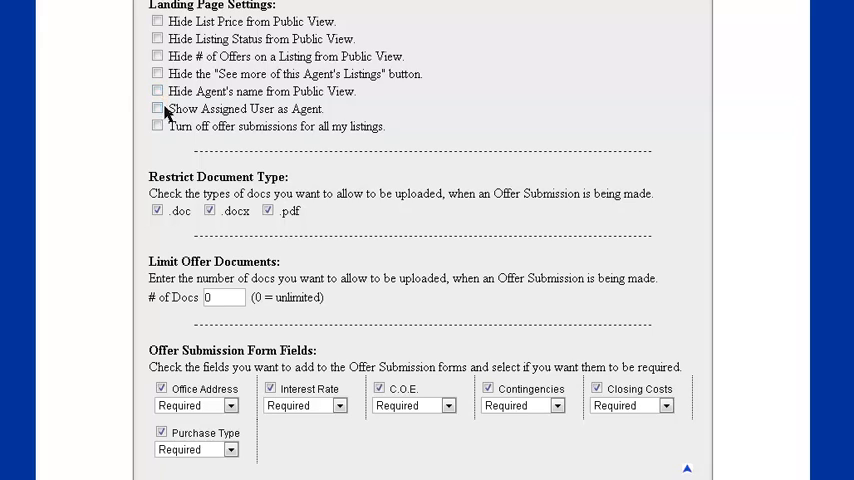
left_click(156, 108)
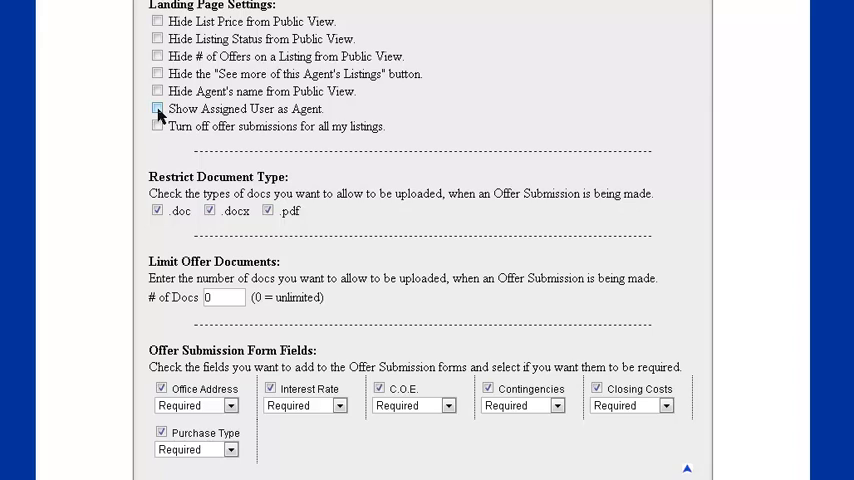
left_click(156, 108)
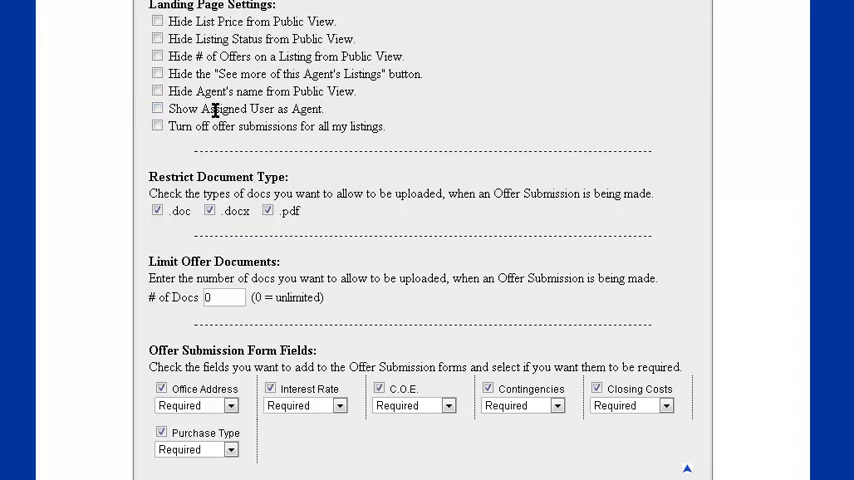
mouse_move(198, 118)
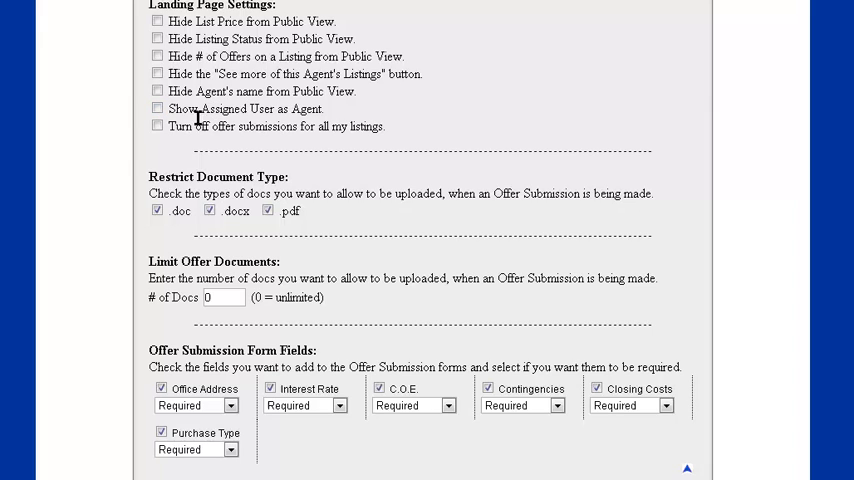
- Restrict offer document uploads to .pdf only by disallowing .docx and .doc
left_click(156, 126)
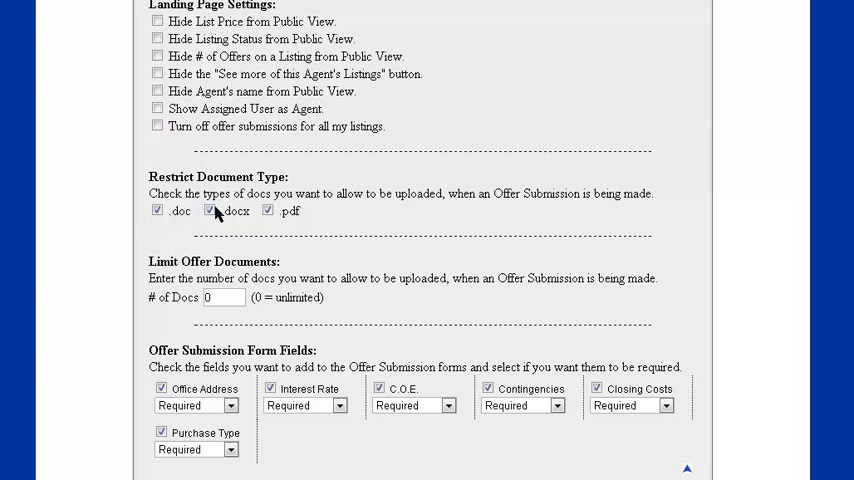
left_click(210, 210)
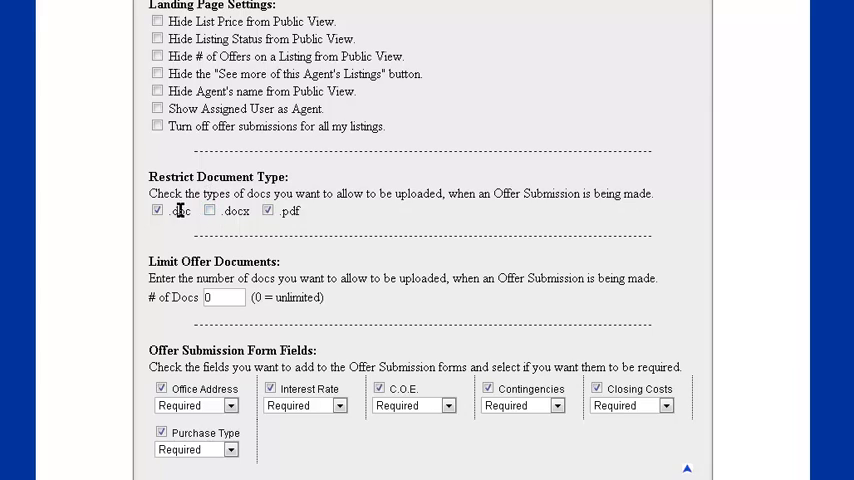
left_click(156, 210)
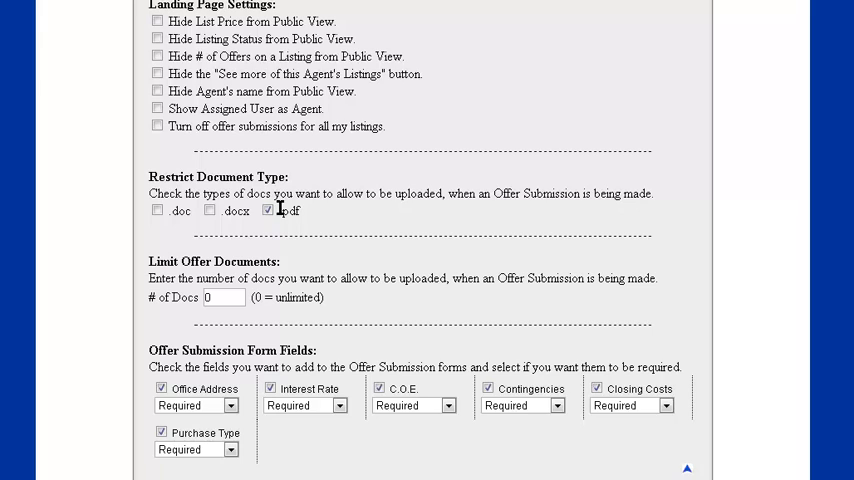
scroll("down", 3)
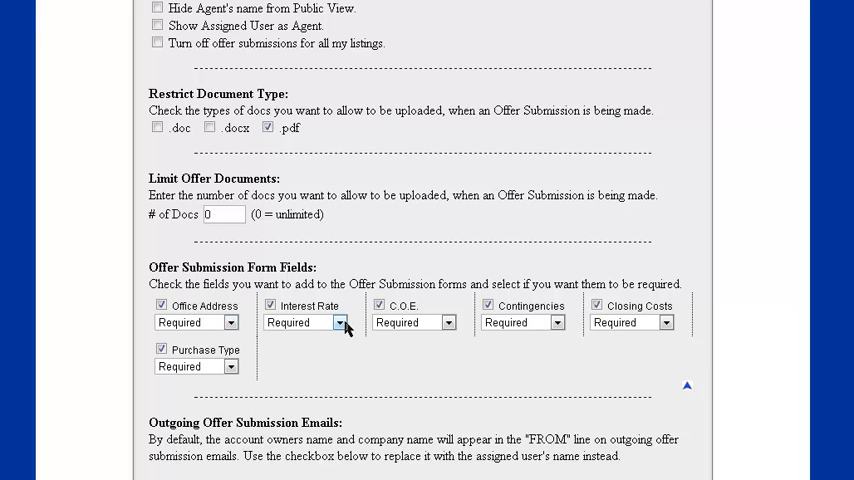
left_click(340, 322)
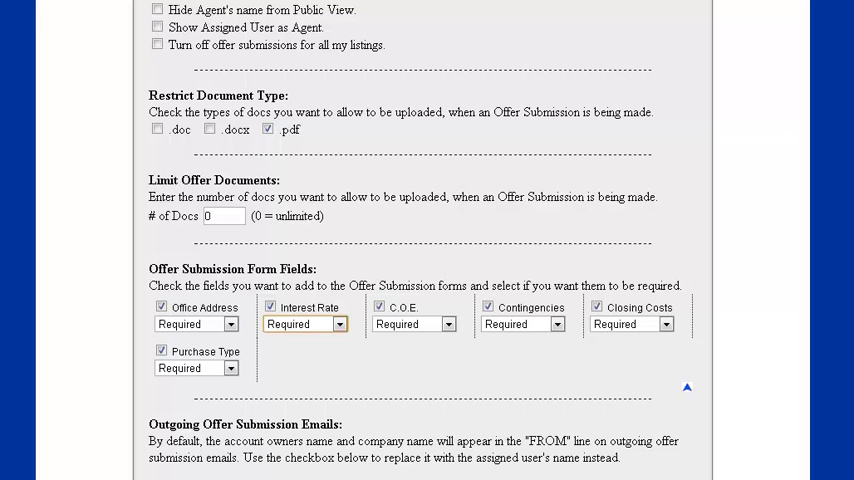
scroll("down", 3)
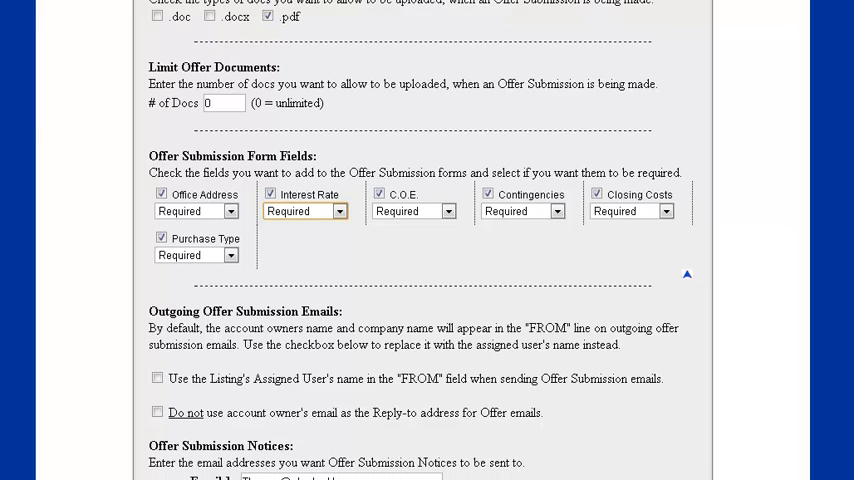
scroll("down", 3)
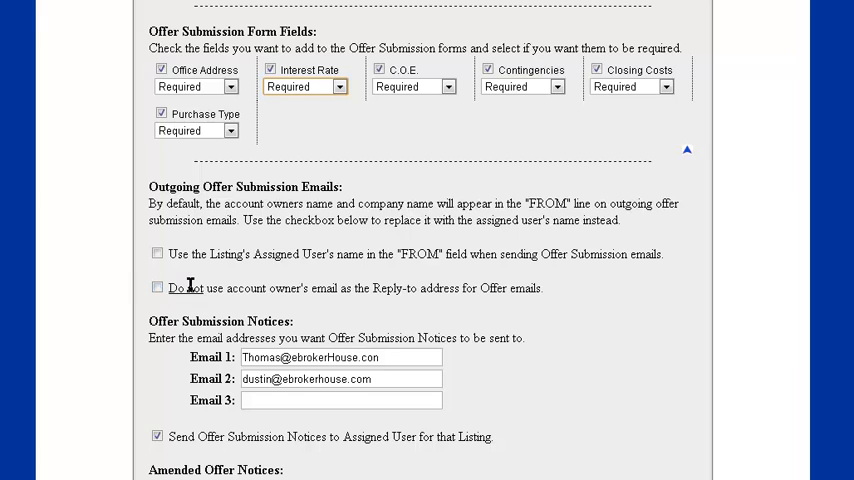
mouse_move(270, 312)
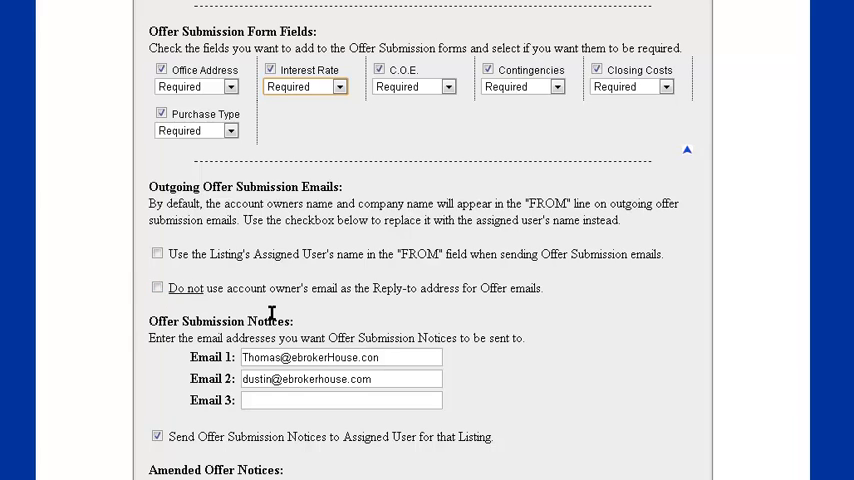
mouse_move(262, 356)
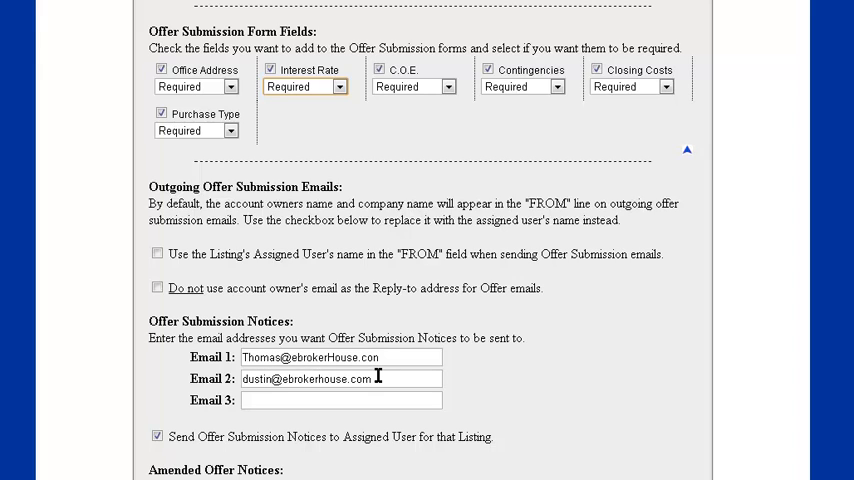
mouse_move(602, 348)
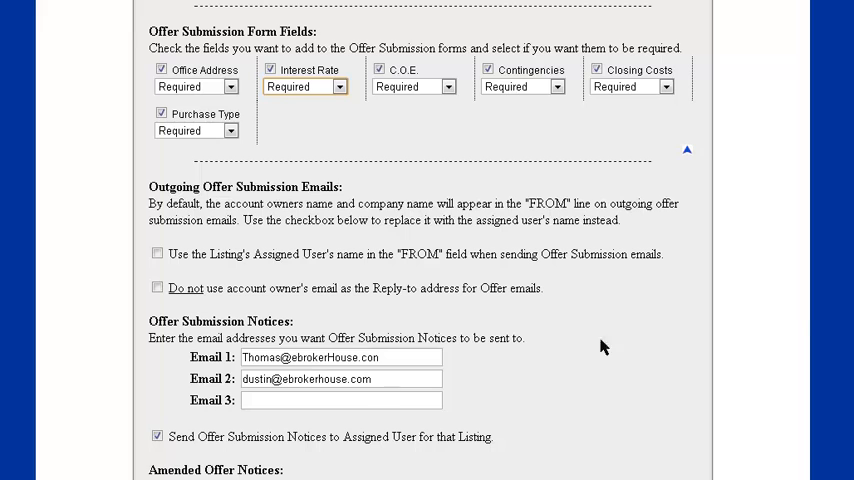
scroll("down", 3)
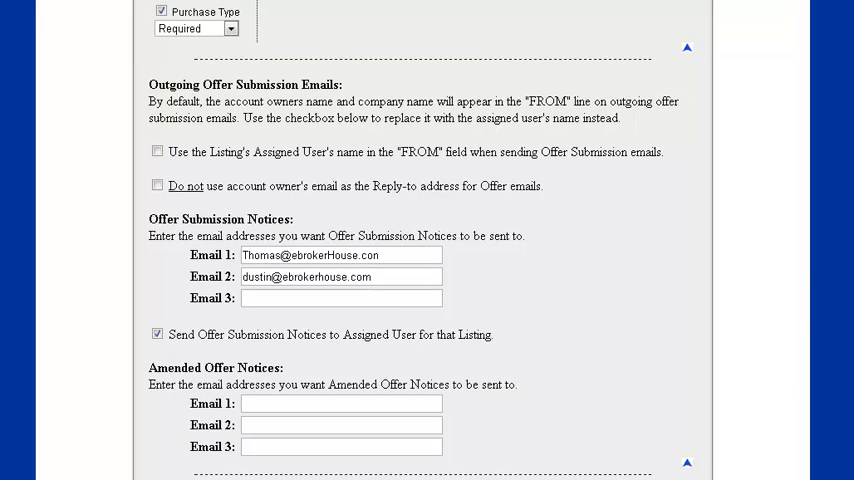
scroll("down", 3)
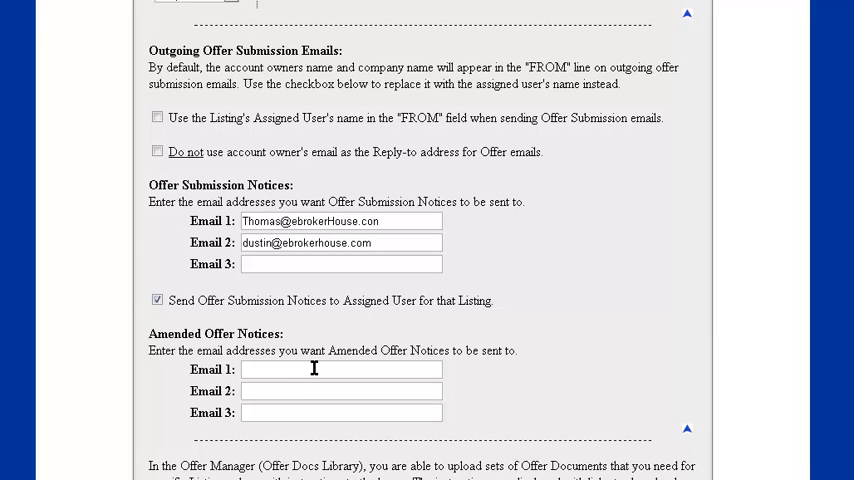
left_click(340, 368)
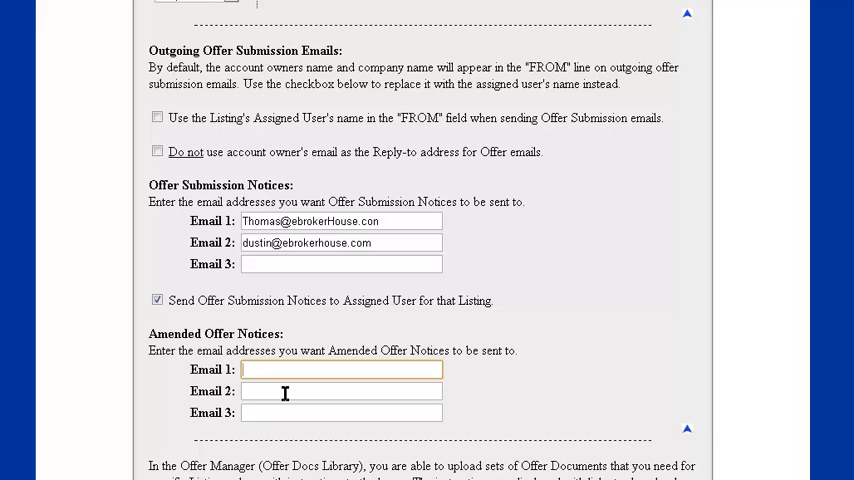
scroll("down", 3)
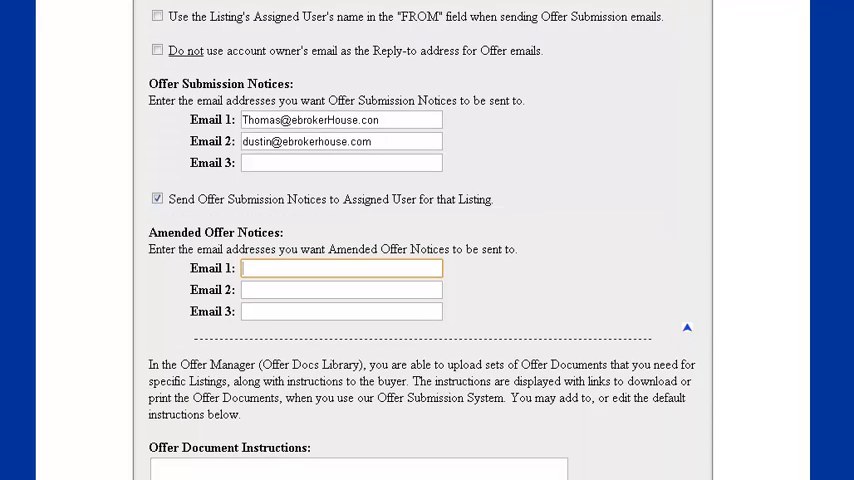
scroll("down", 3)
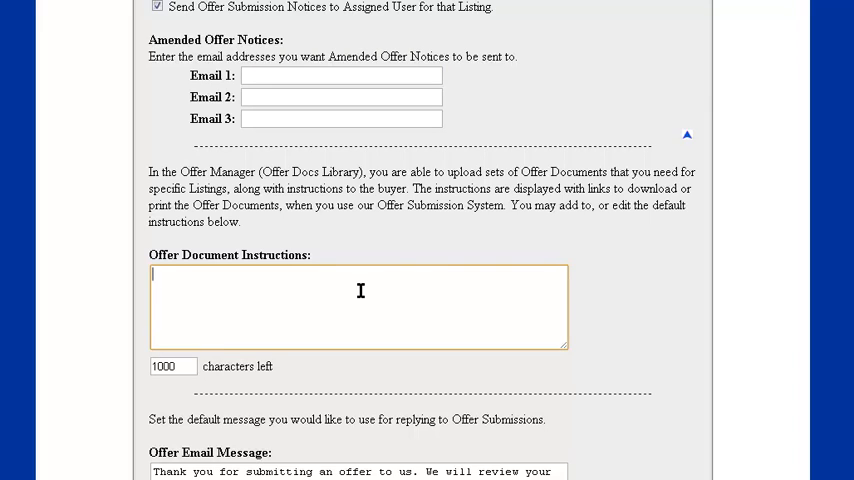
mouse_move(696, 258)
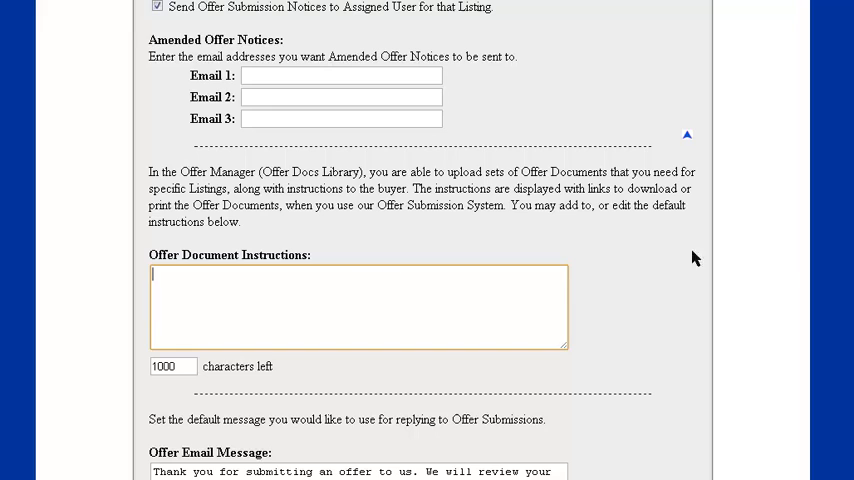
scroll("down", 3)
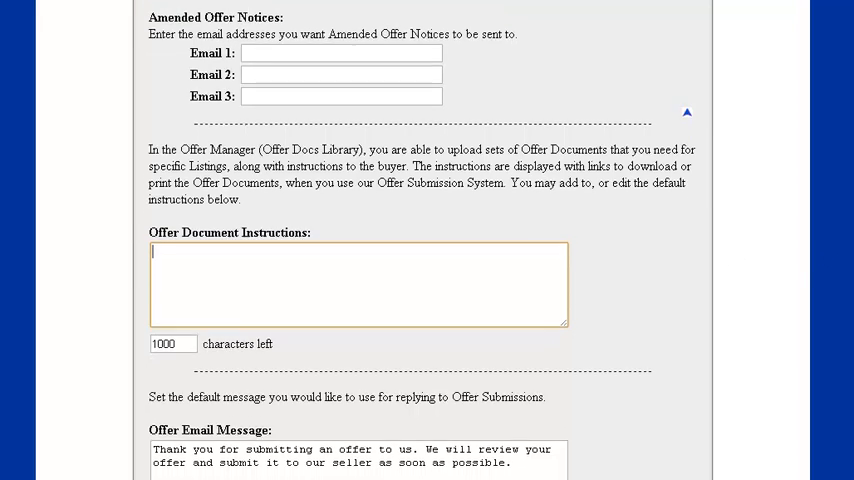
scroll("down", 3)
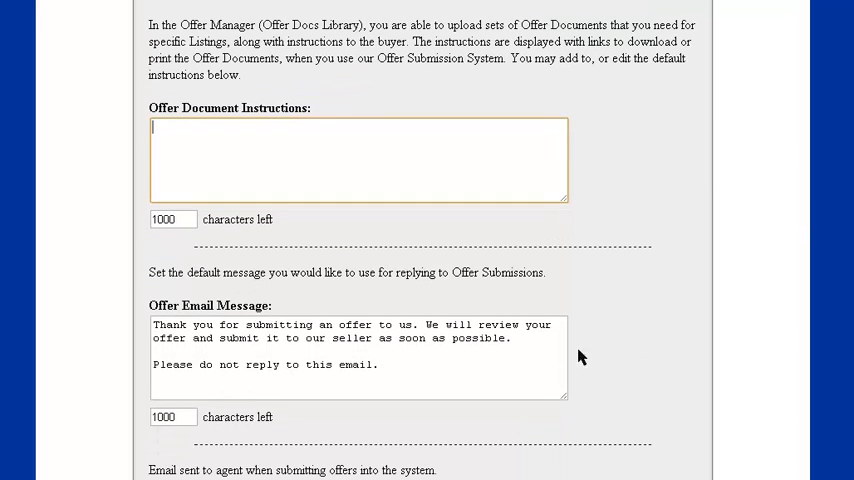
mouse_move(412, 352)
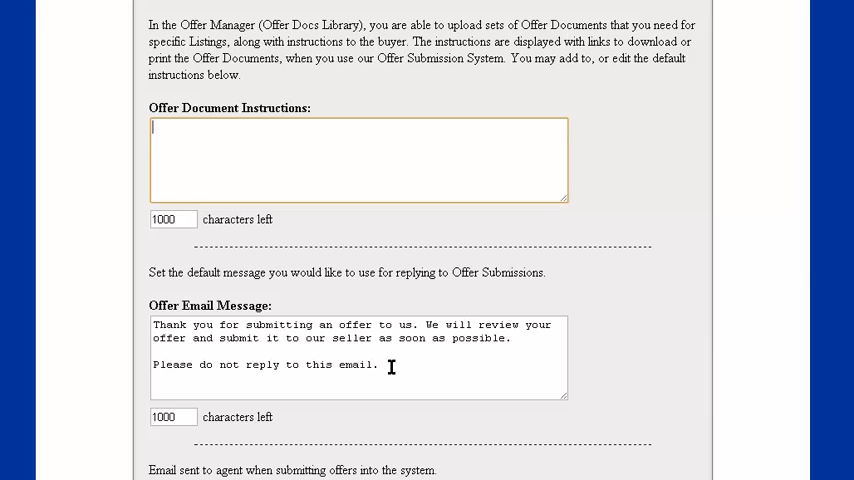
mouse_move(390, 368)
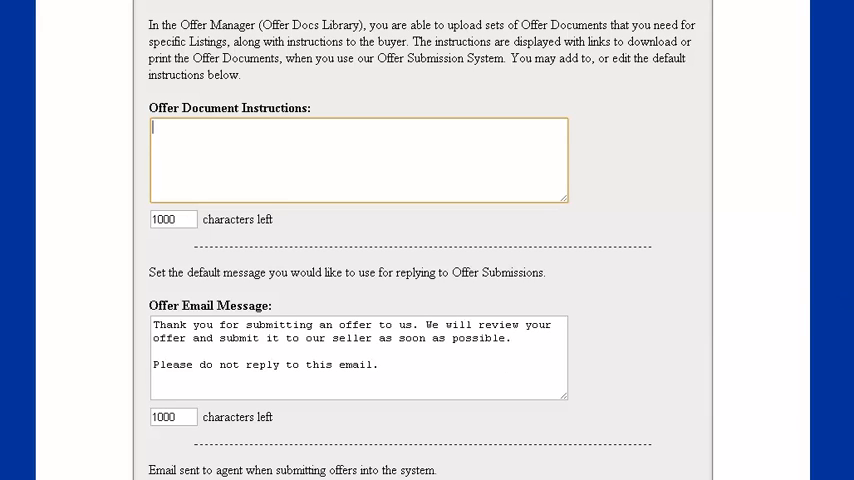
scroll("down", 3)
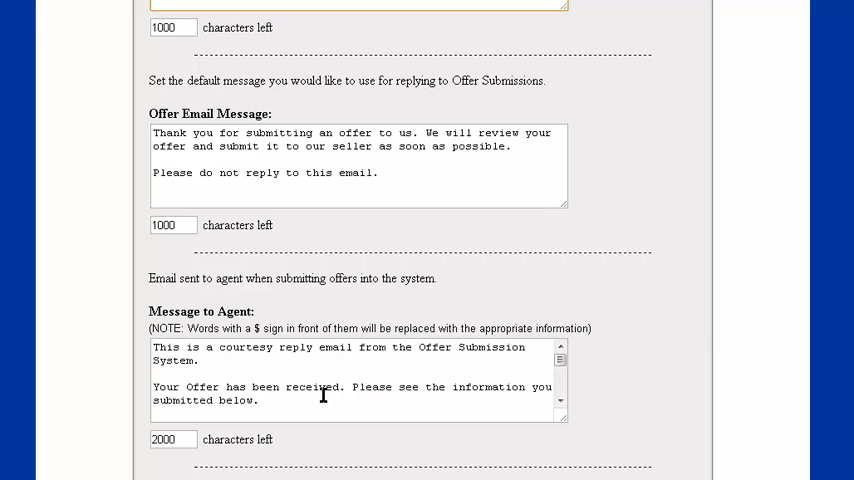
mouse_move(564, 428)
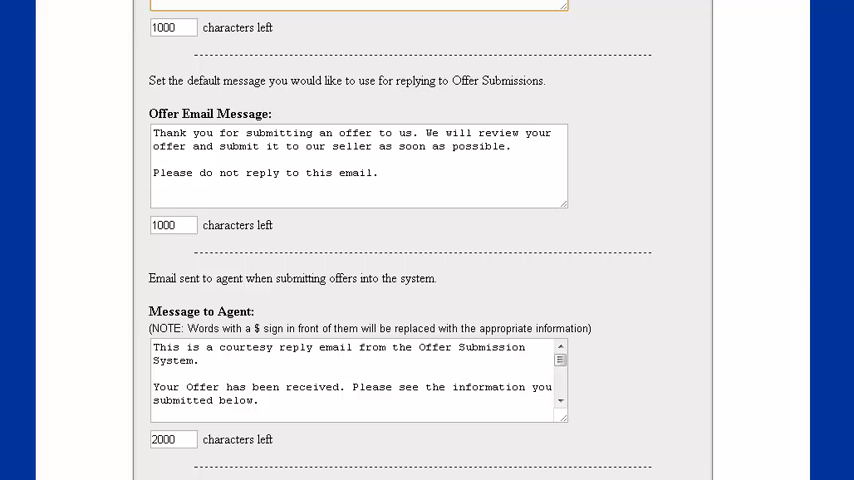
scroll("down", 3)
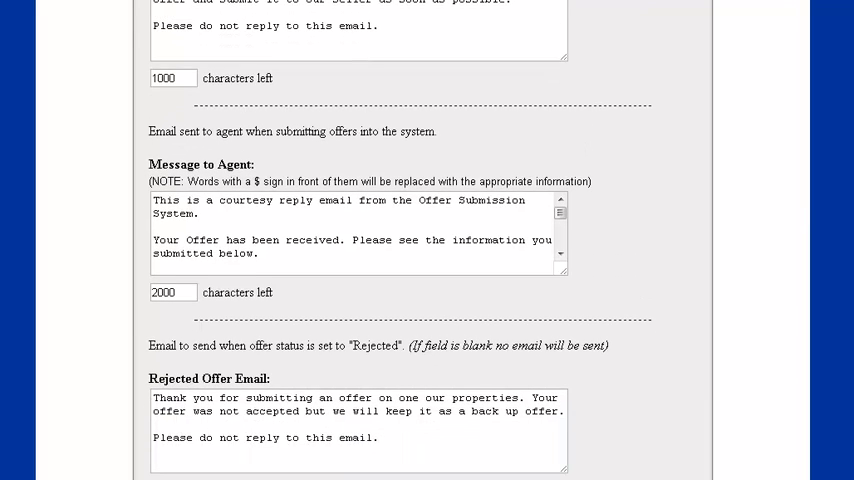
scroll("down", 3)
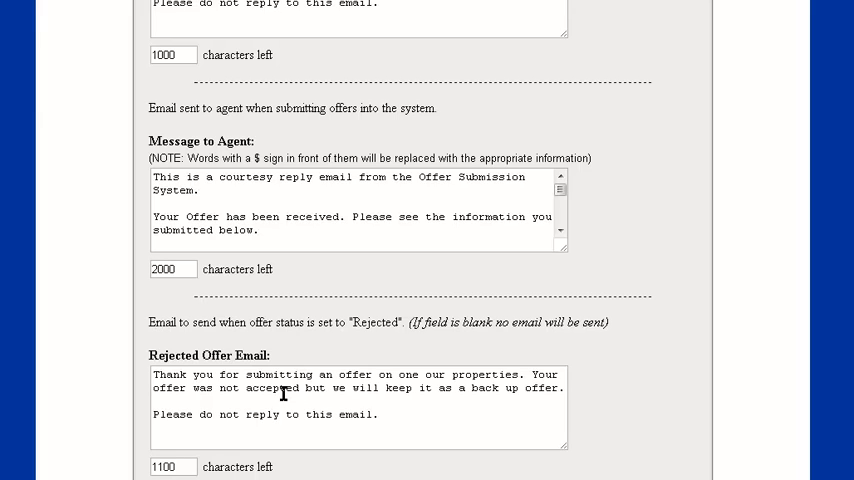
mouse_move(478, 372)
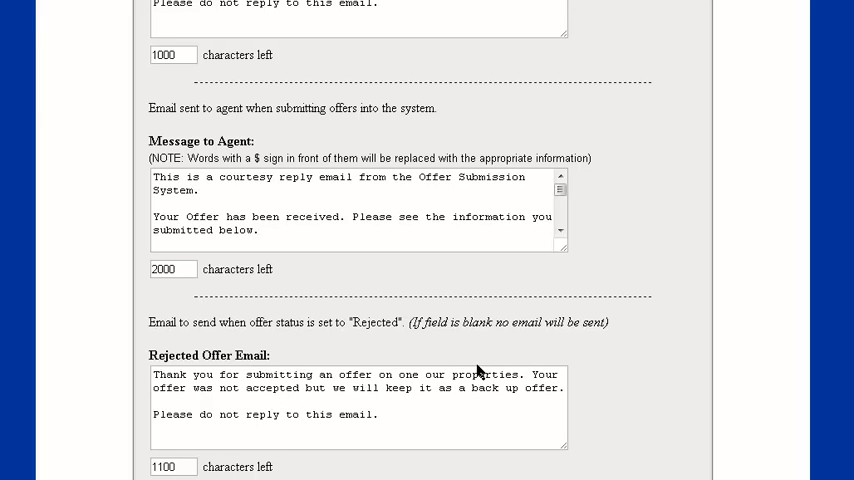
mouse_move(636, 400)
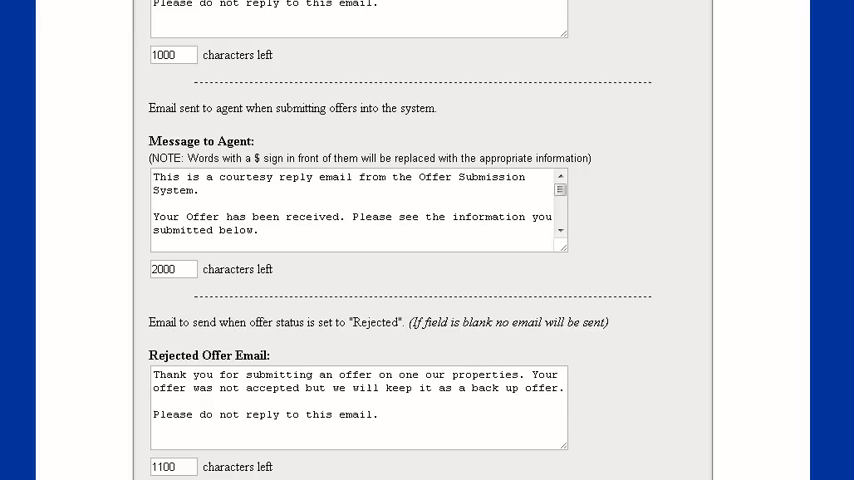
scroll("down", 3)
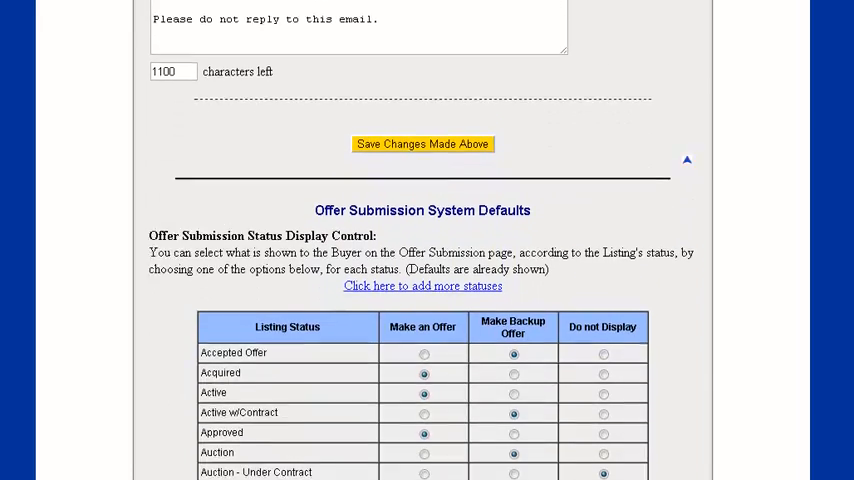
scroll("down", 3)
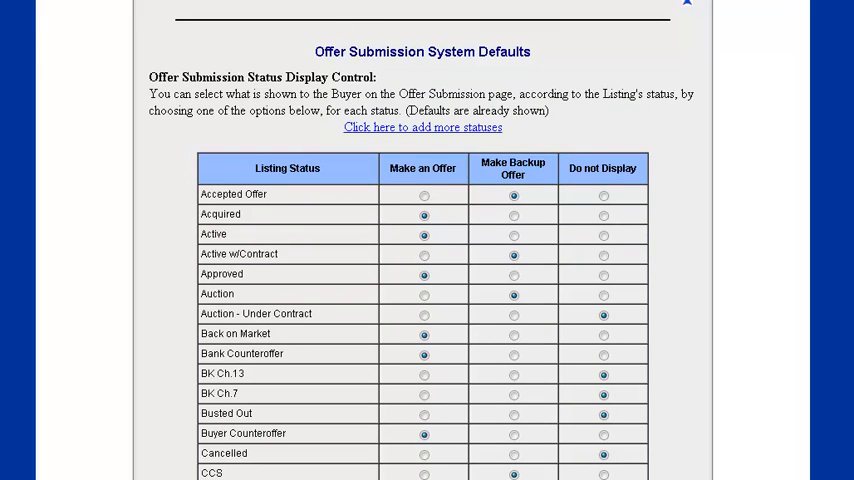
mouse_move(444, 308)
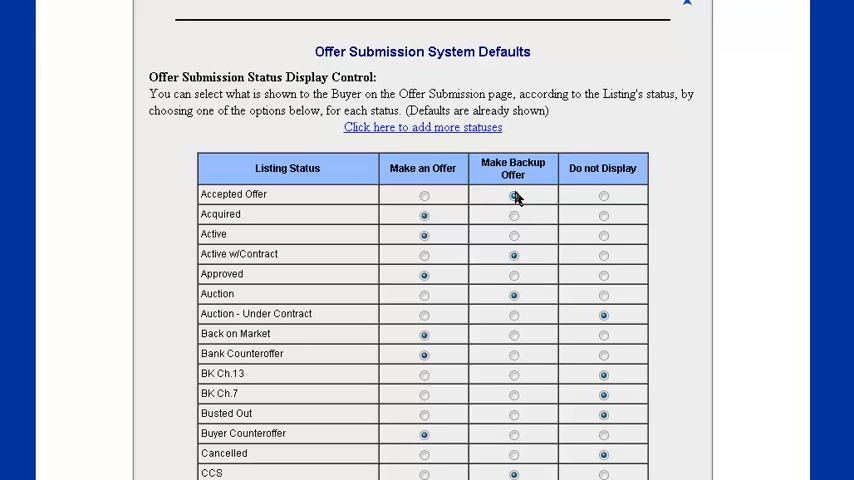
left_click(512, 196)
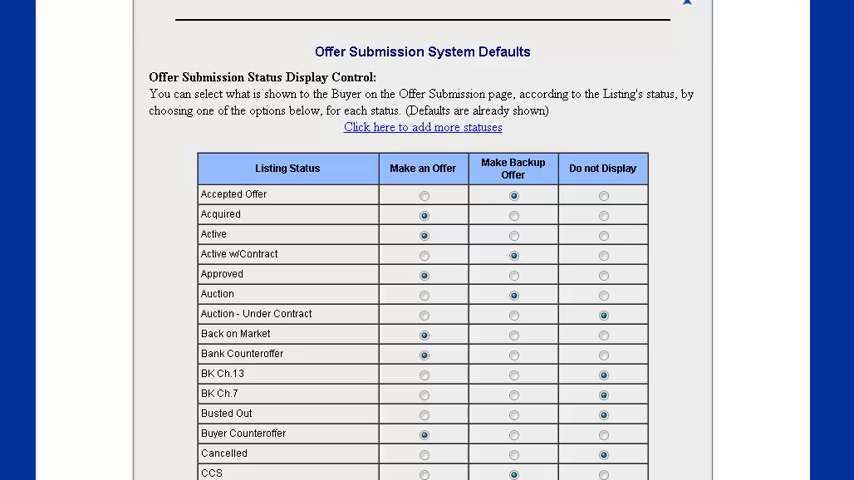
scroll("down", 3)
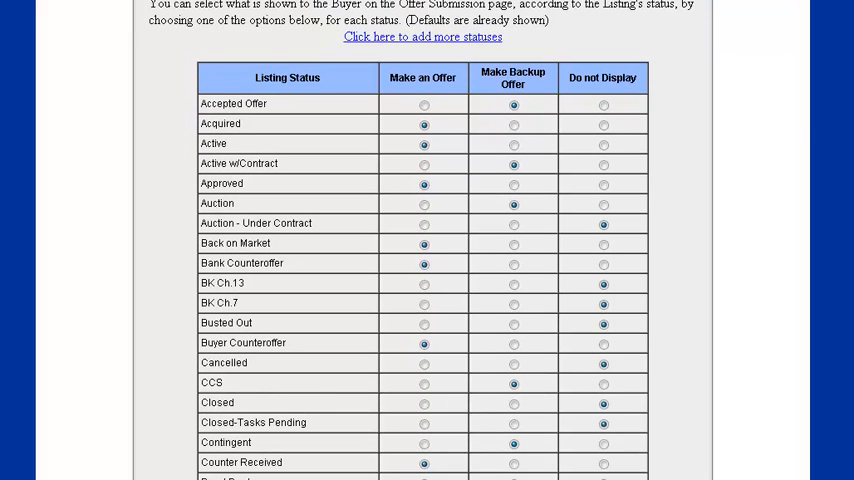
scroll("down", 3)
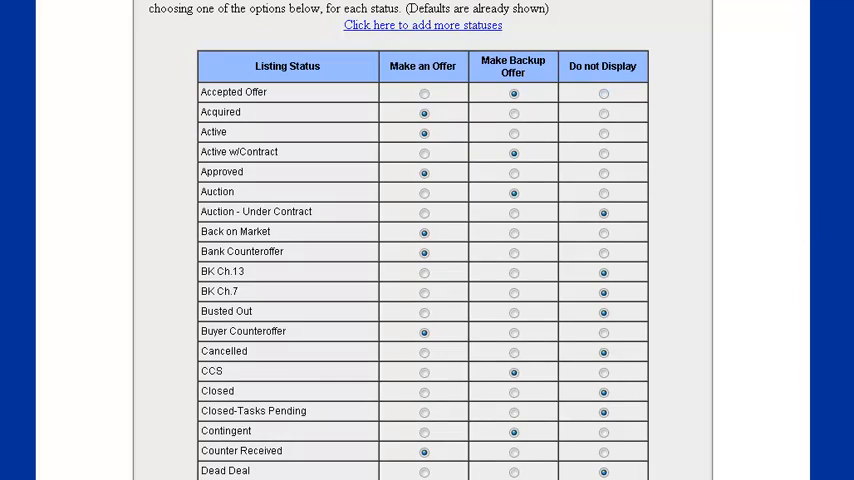
scroll("down", 3)
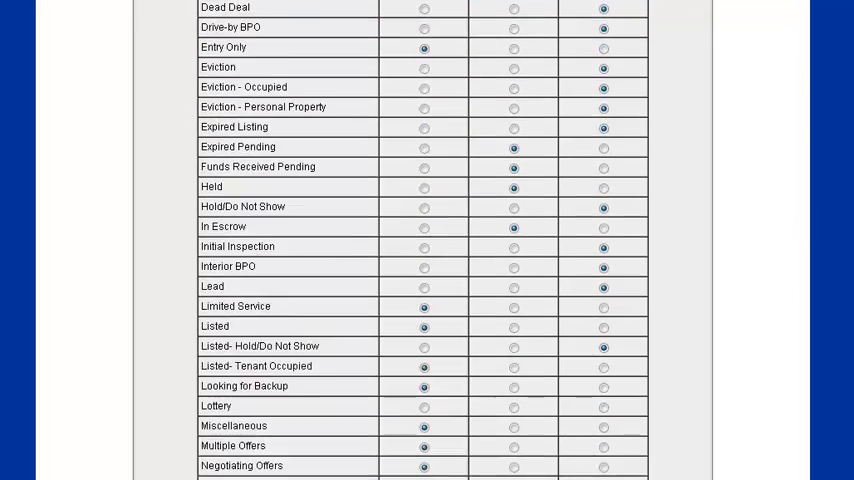
scroll("down", 3)
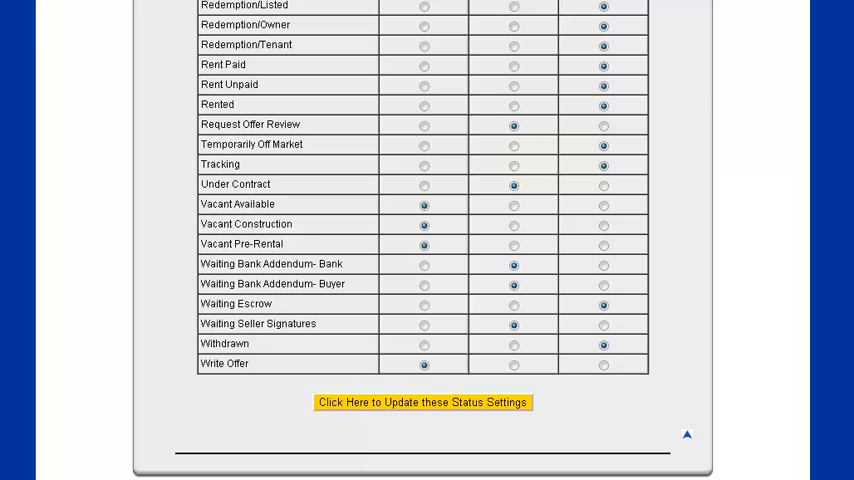